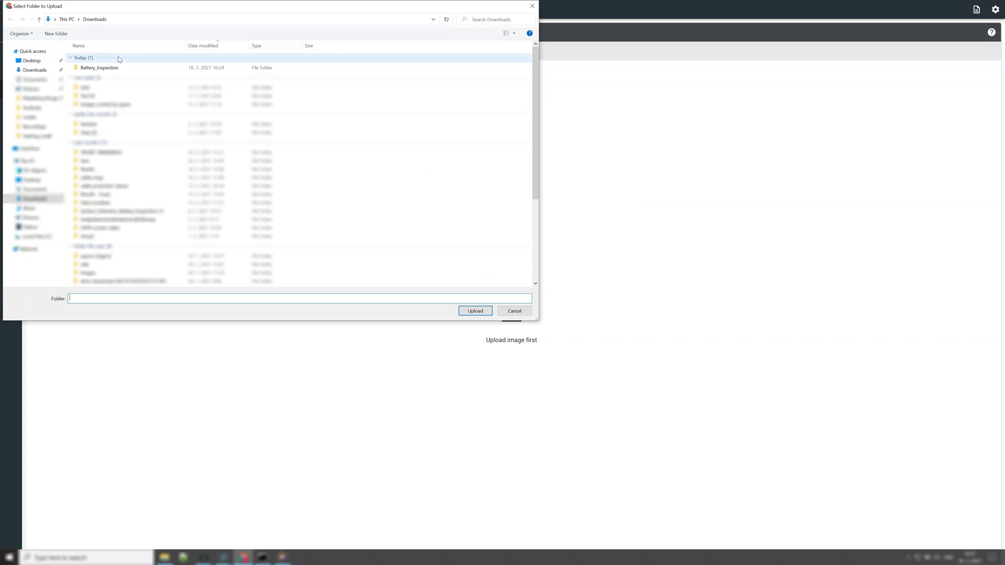
- Upload all 27 files from the Battery_Inspection folder and submit the image import settings
{"action": "double_click", "coordinate": [100, 67]}
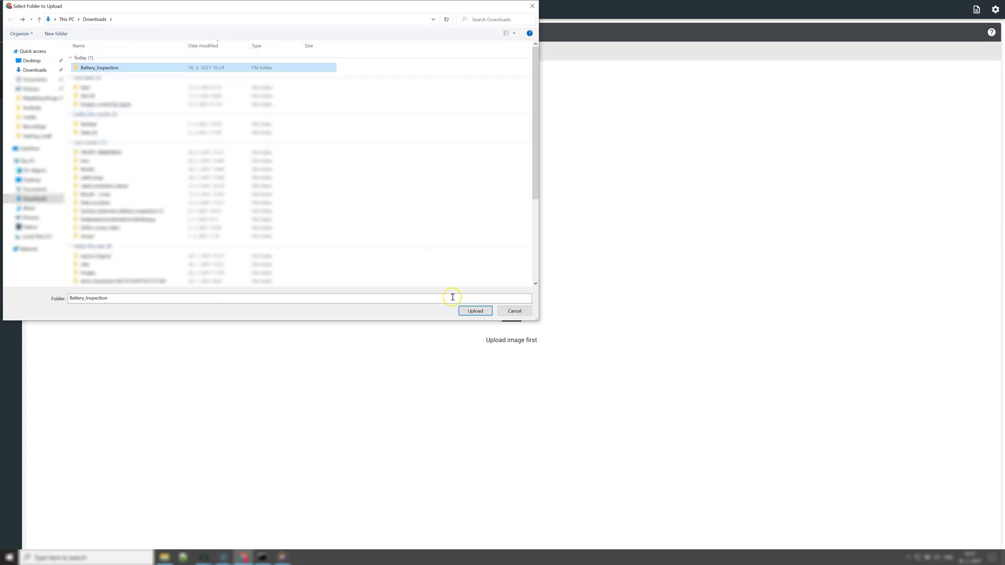
{"action": "left_click", "coordinate": [474, 311]}
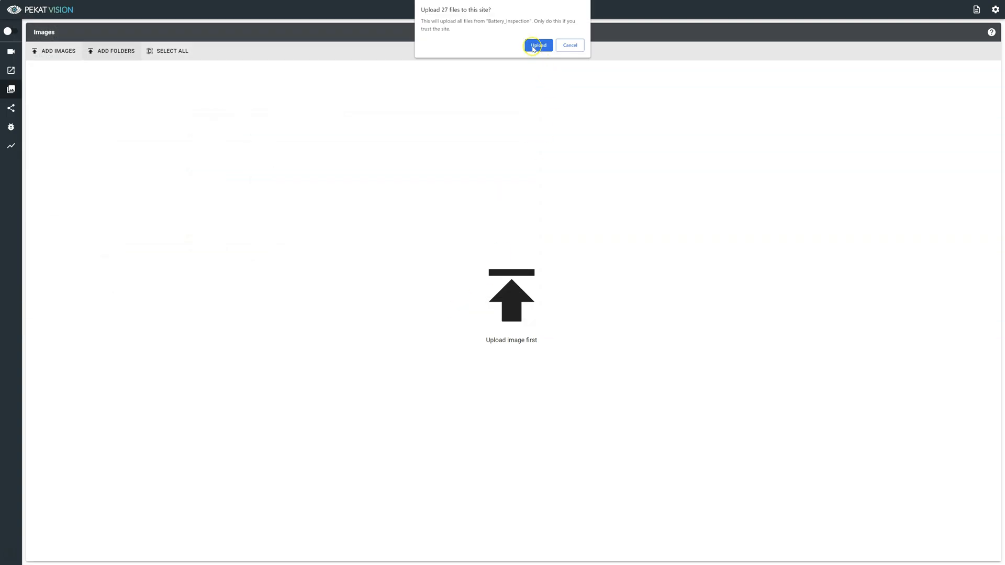
{"action": "left_click", "coordinate": [538, 45]}
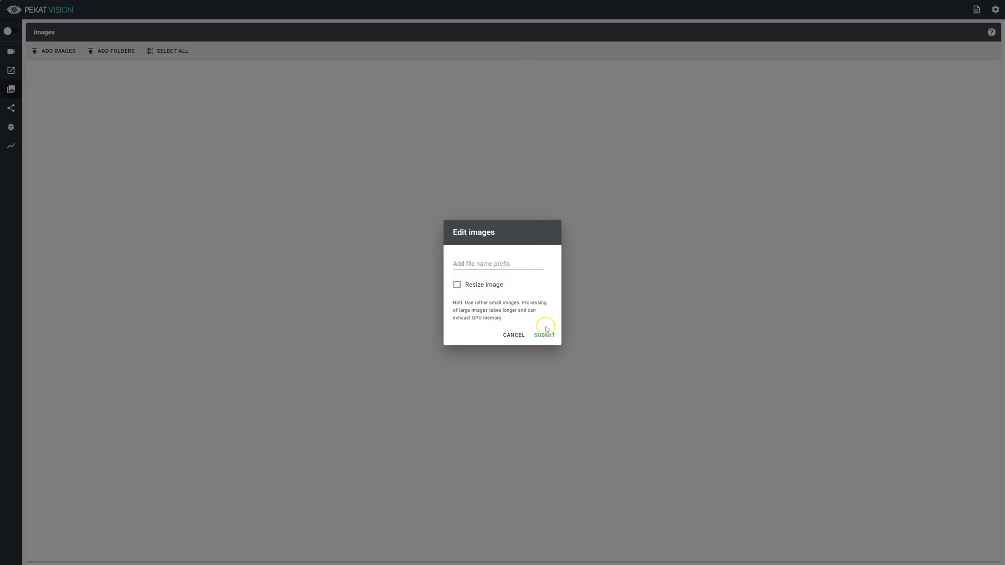
{"action": "mouse_move", "coordinate": [520, 274]}
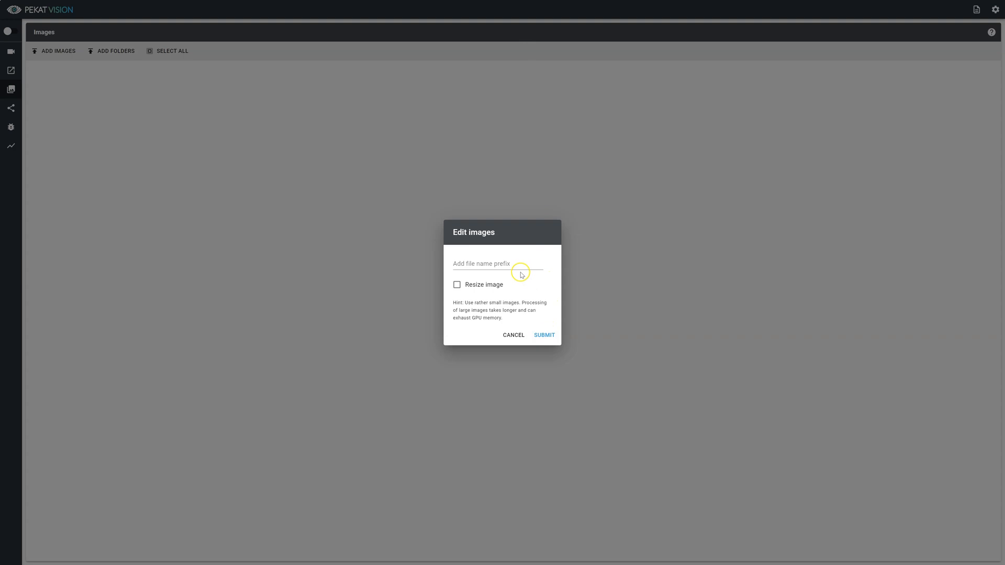
{"action": "left_click", "coordinate": [497, 264]}
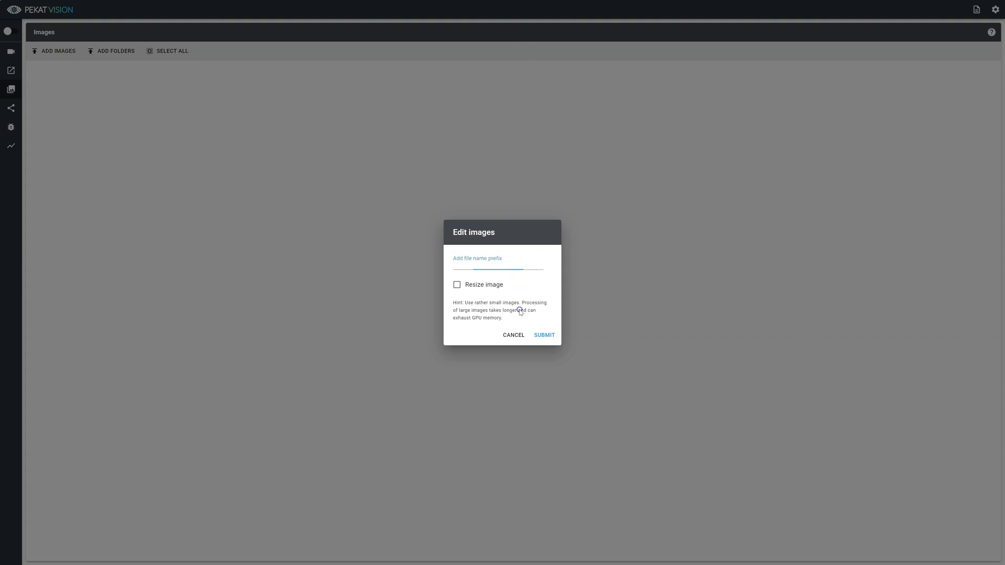
{"action": "left_click", "coordinate": [544, 335]}
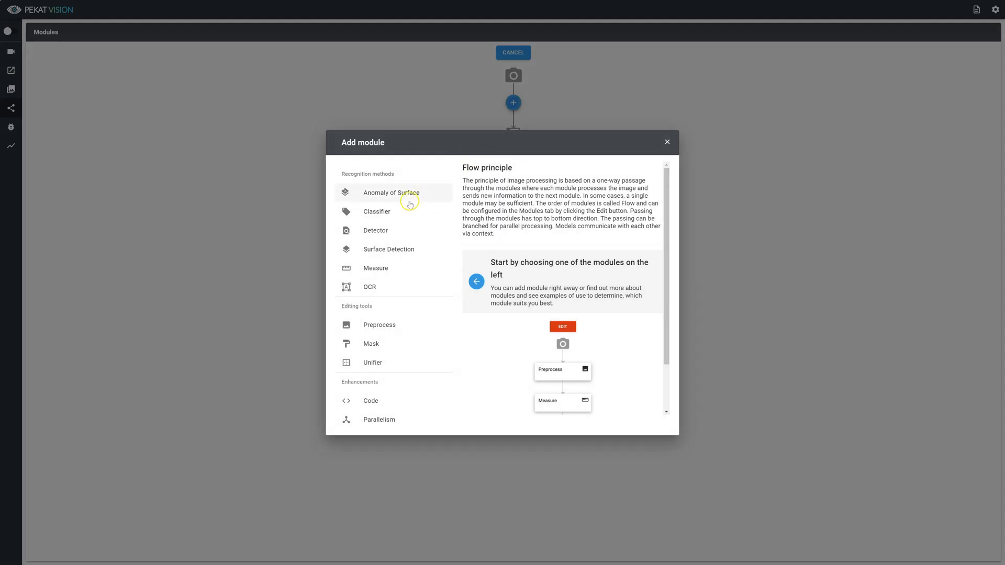
- Add a Surface Detection module to the flow and save the changes
{"action": "left_click", "coordinate": [392, 192]}
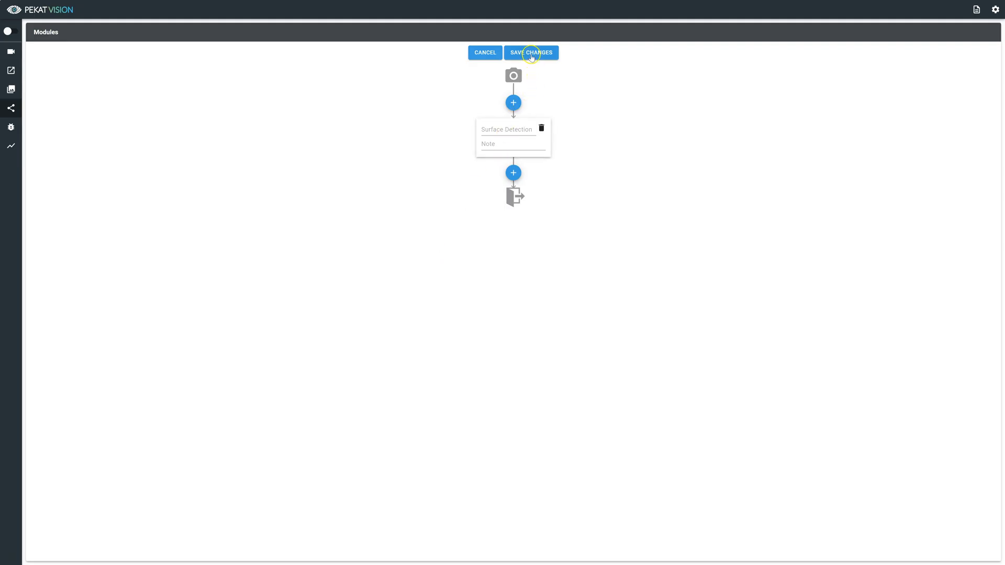
{"action": "left_click", "coordinate": [531, 52]}
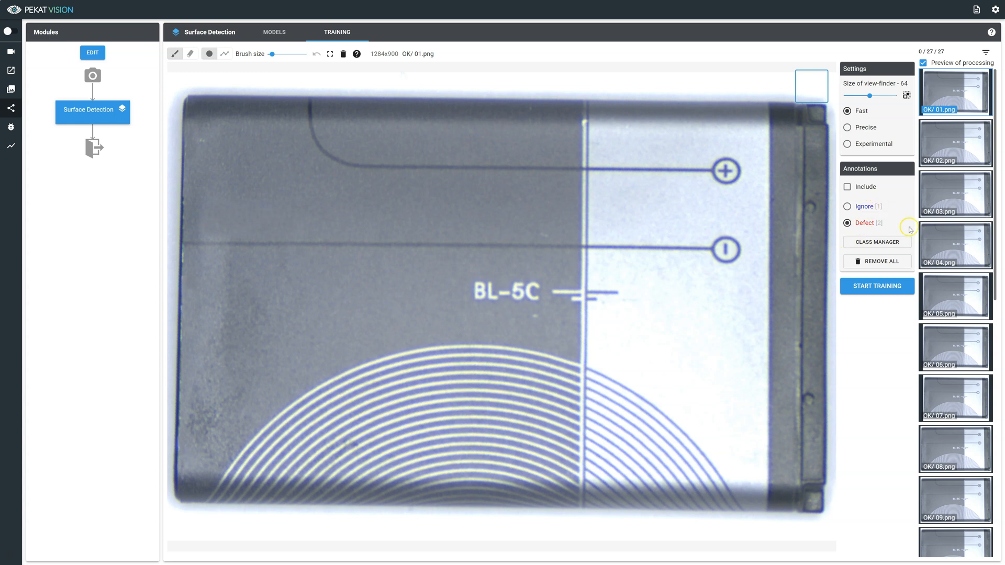
- Scroll past the OK thumbnails and open the defective image NG/01.png
{"action": "scroll", "scroll_direction": "down", "scroll_amount": 3}
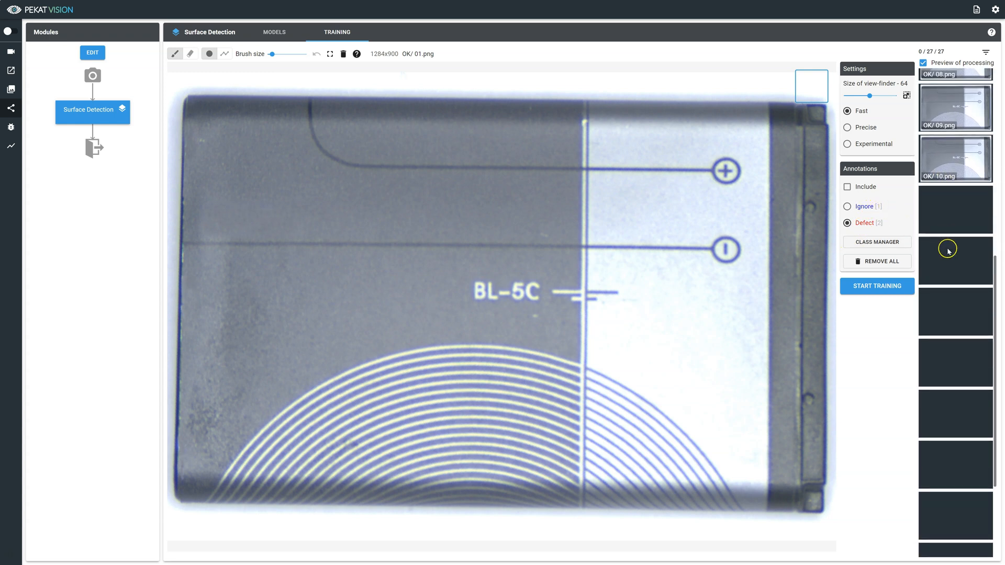
{"action": "scroll", "scroll_direction": "down", "scroll_amount": 3}
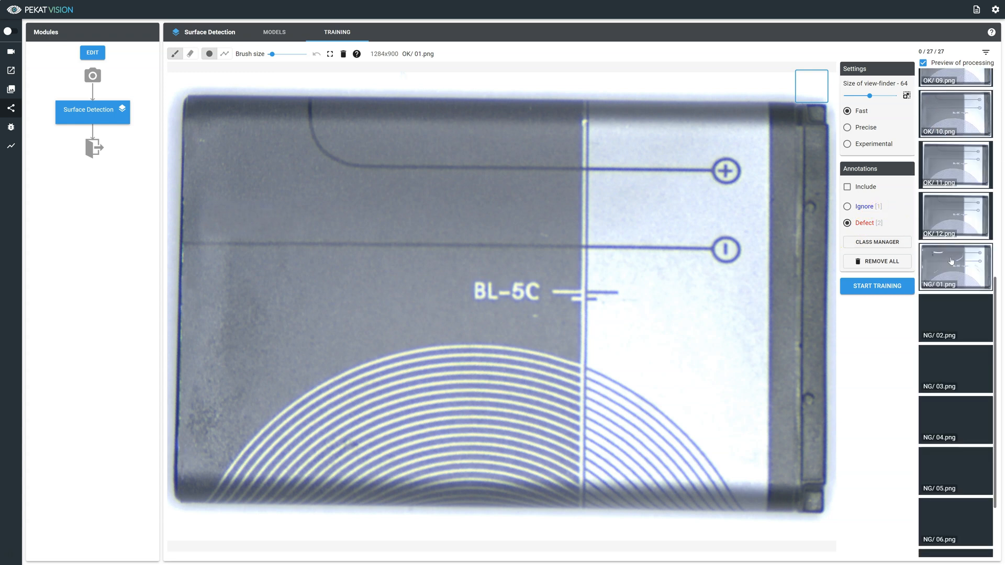
{"action": "left_click", "coordinate": [955, 267]}
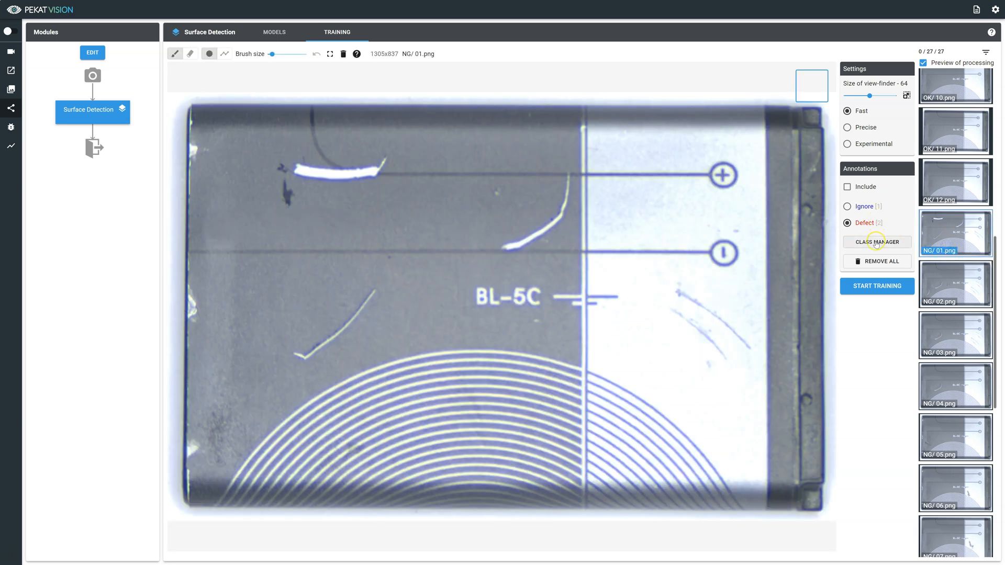
- Open the annotation class list and enter the new class name Scratch
{"action": "left_click", "coordinate": [877, 243]}
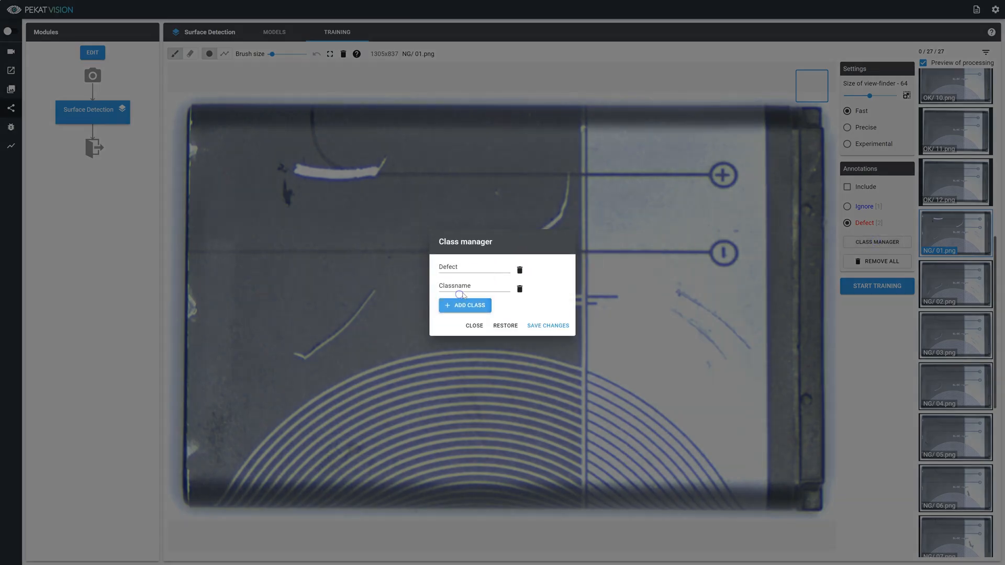
{"action": "type", "text": "Scrat"}
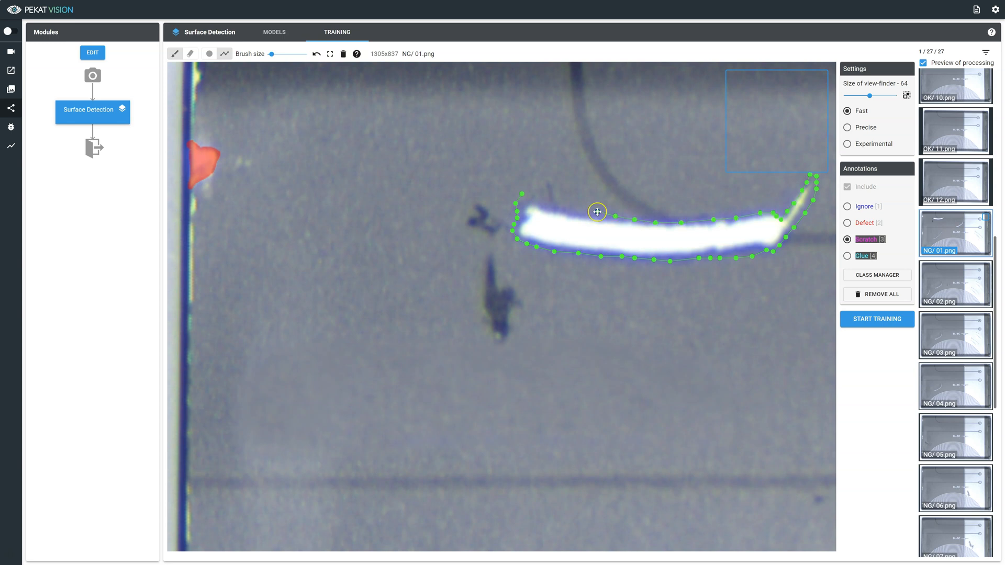
- Close the outline around the white scratch on NG/01.png
{"action": "left_click", "coordinate": [734, 233]}
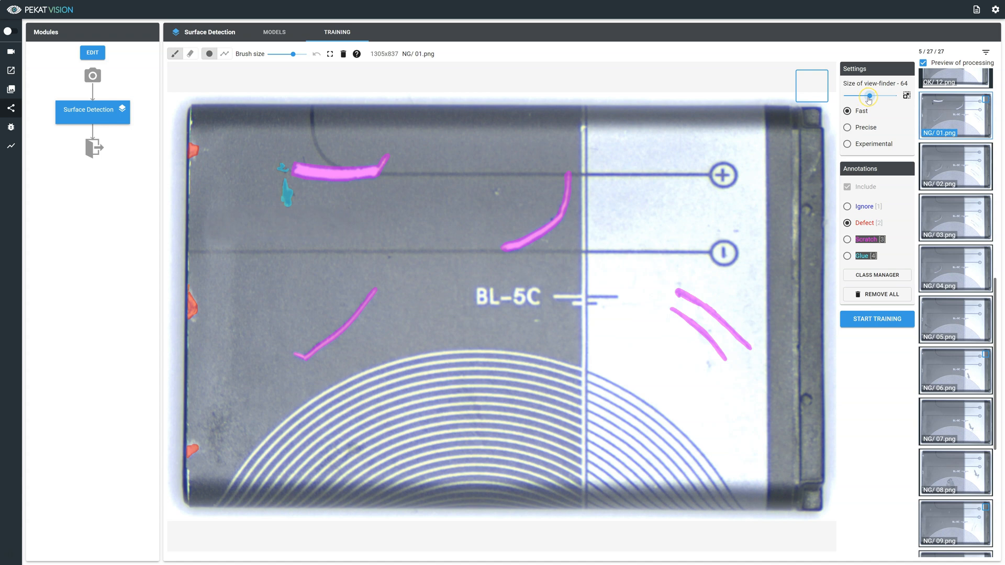
{"action": "left_click_drag", "start_coordinate": [868, 97], "coordinate": [834, 97]}
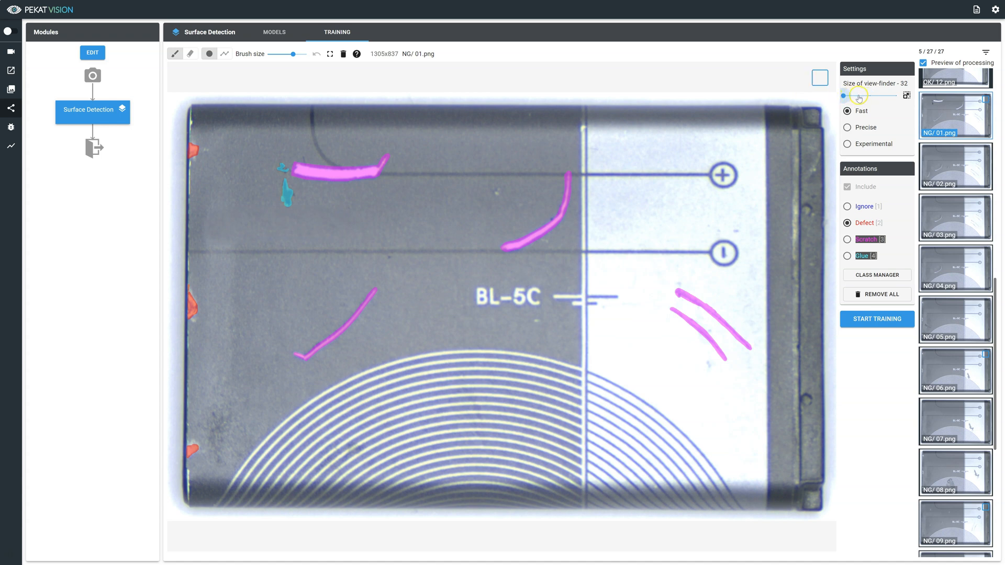
{"action": "left_click_drag", "start_coordinate": [858, 95], "coordinate": [870, 95]}
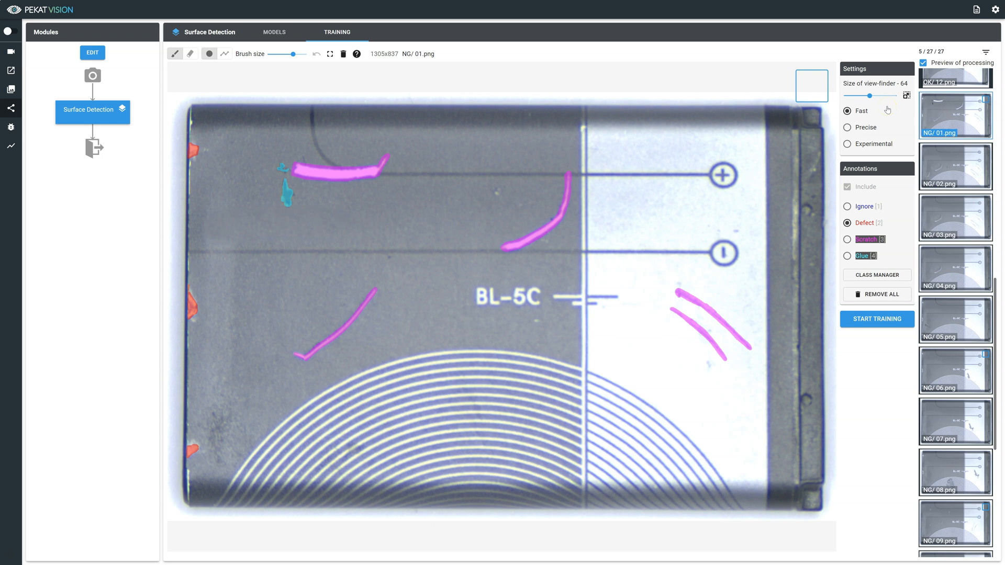
- Select the Precise option in the Surface Detection training Settings panel
{"action": "left_click", "coordinate": [848, 103]}
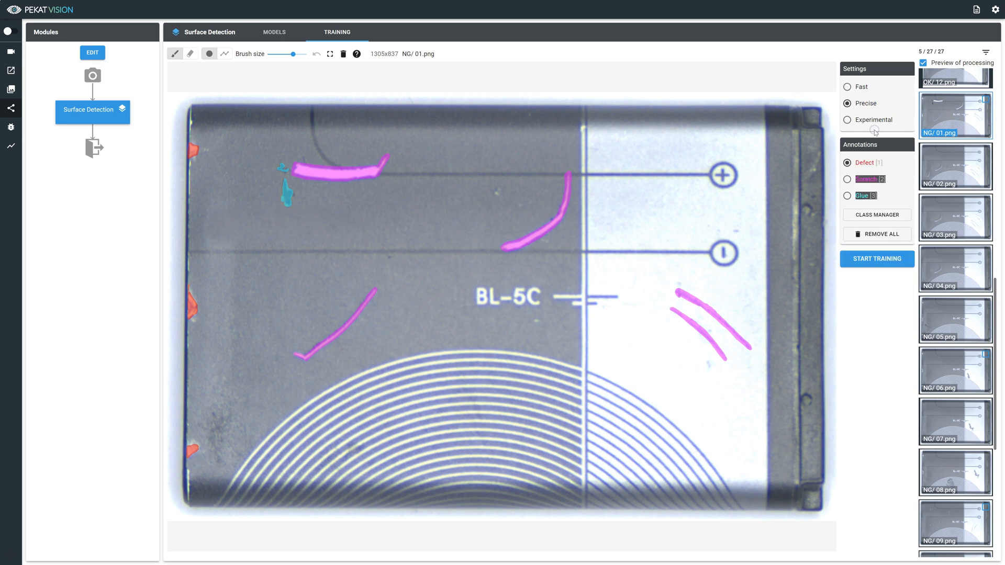
{"action": "mouse_move", "coordinate": [876, 132]}
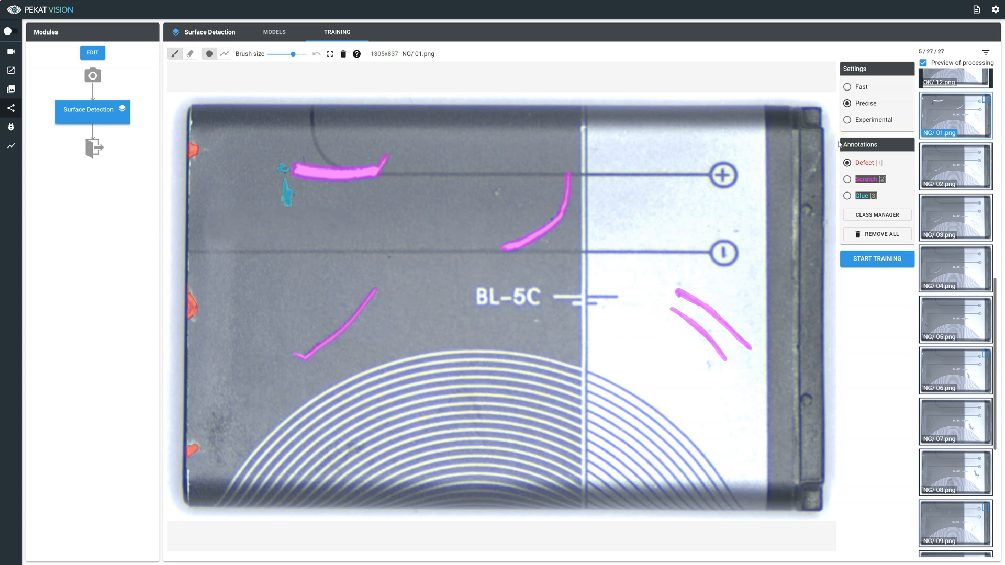
{"action": "mouse_move", "coordinate": [839, 143]}
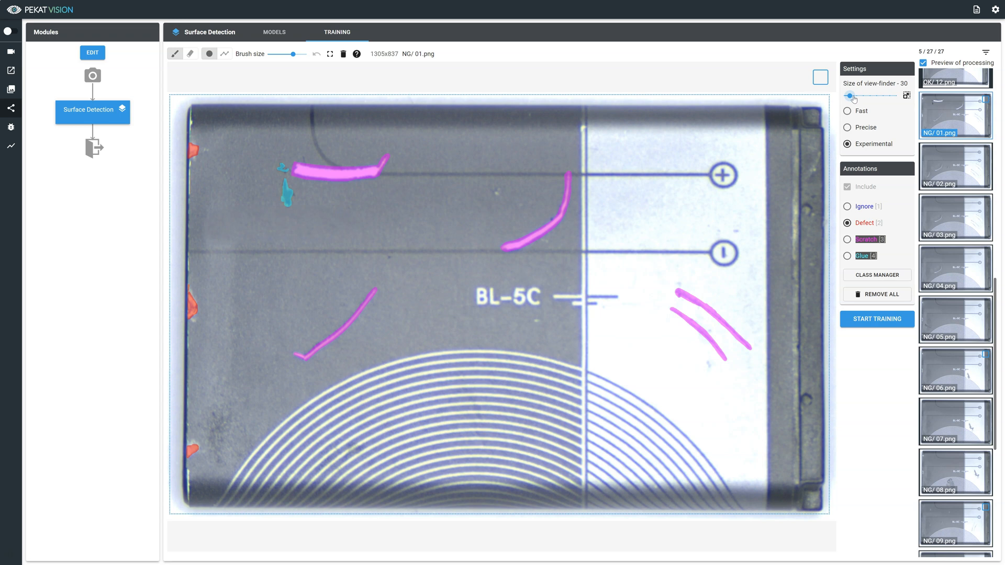
- Trial view-finder sizes 70, 54 and 46, then revert to Precise and open NG/06.png
{"action": "left_click_drag", "start_coordinate": [853, 95], "coordinate": [883, 95]}
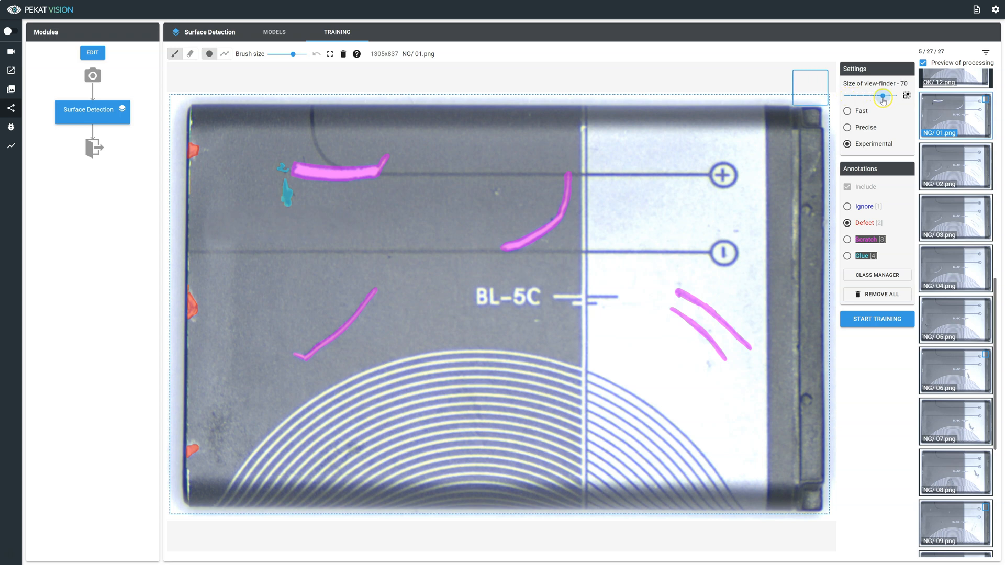
{"action": "left_click_drag", "start_coordinate": [884, 97], "coordinate": [867, 96]}
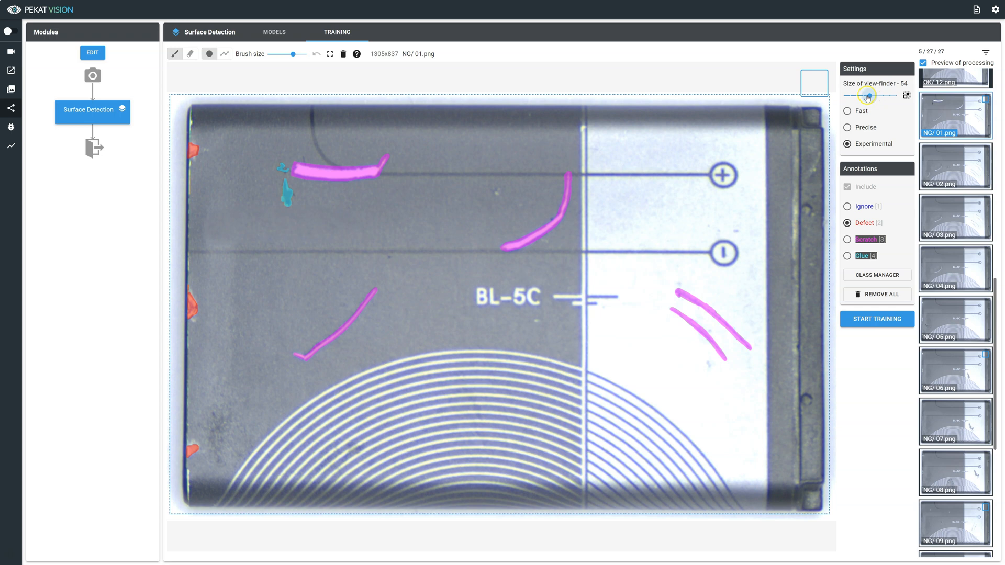
{"action": "left_click_drag", "start_coordinate": [872, 95], "coordinate": [863, 95]}
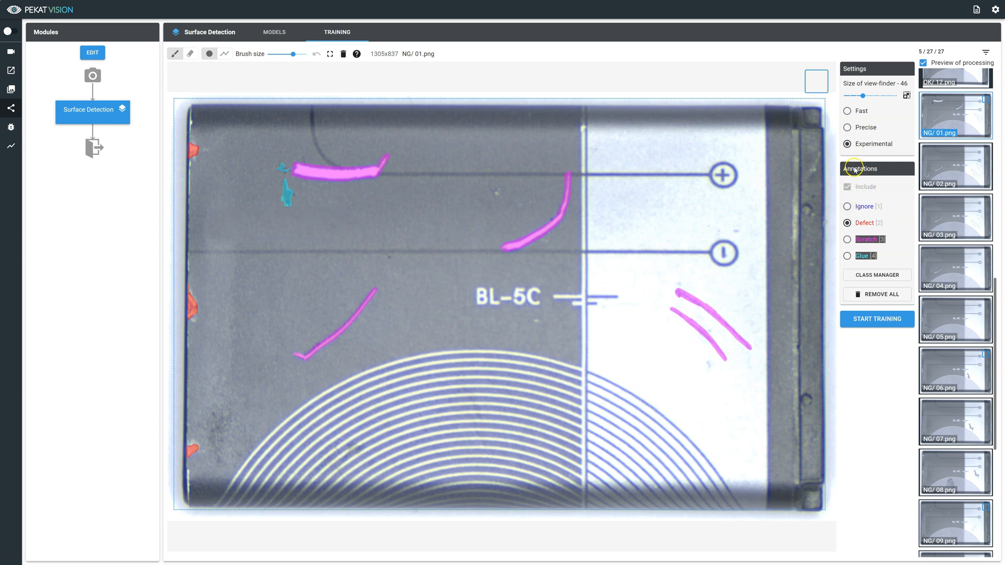
{"action": "mouse_move", "coordinate": [855, 178]}
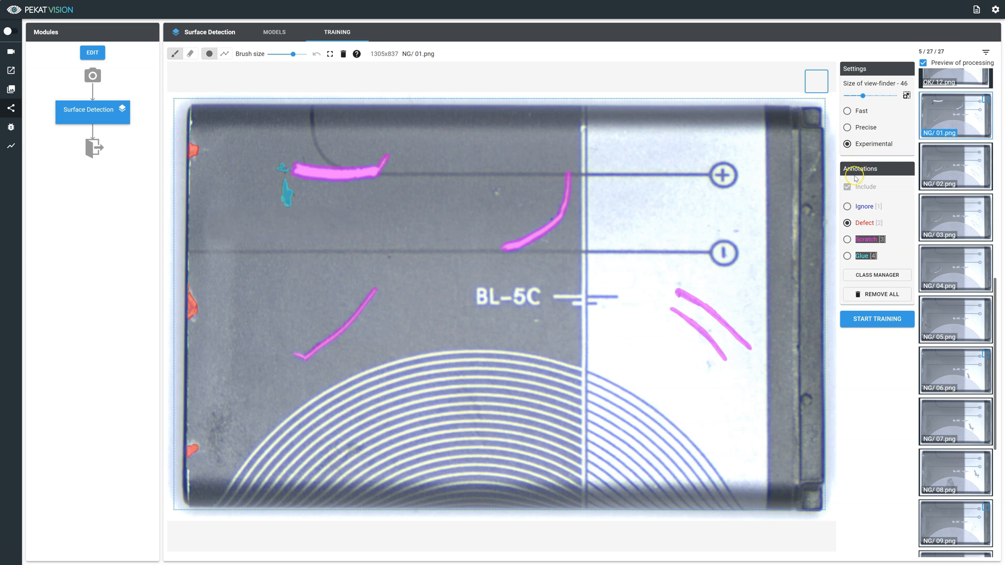
{"action": "left_click", "coordinate": [848, 206]}
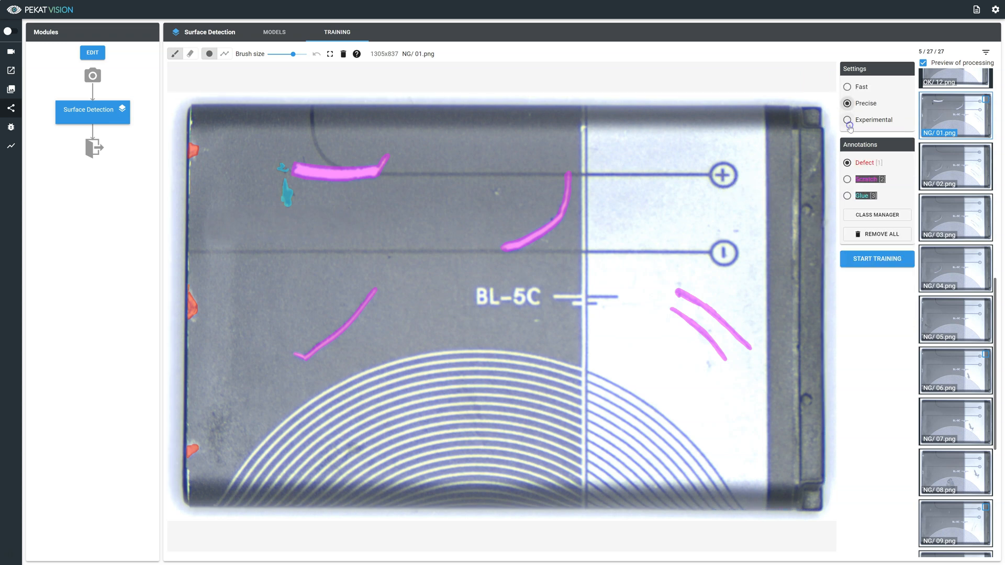
{"action": "left_click", "coordinate": [955, 175]}
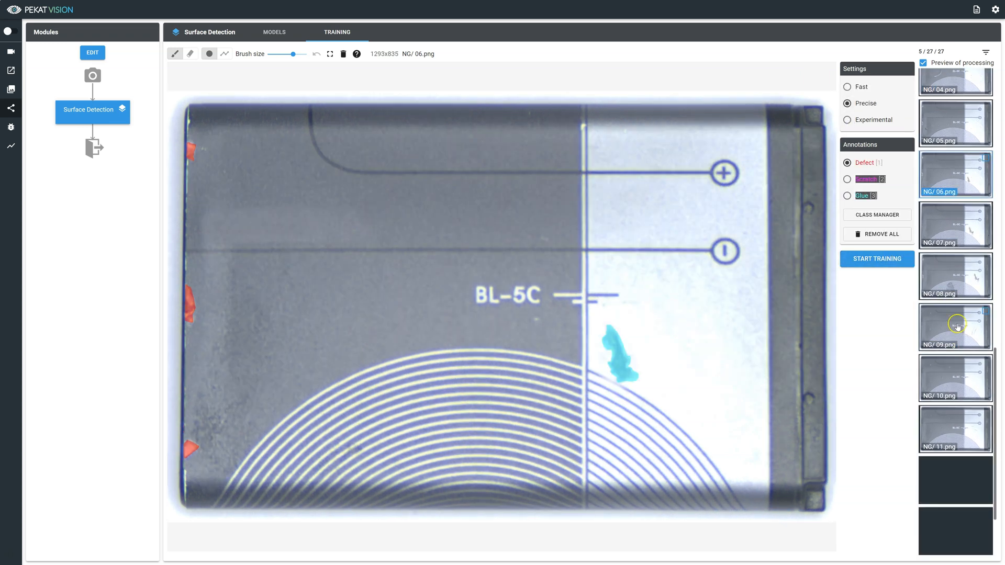
- View NG/14.png, then start training 'model' with saturation resistance kept at 20
{"action": "left_click", "coordinate": [954, 480]}
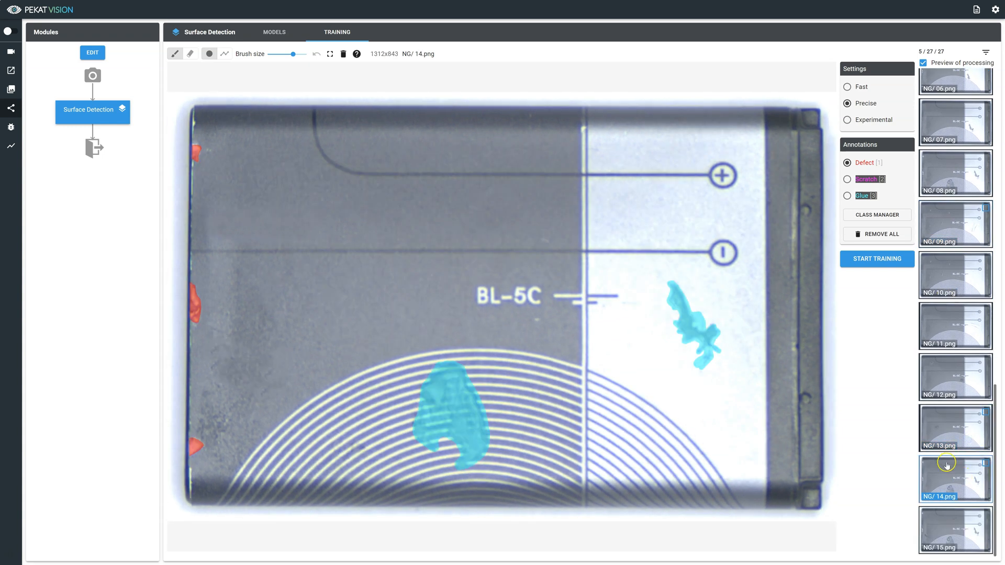
{"action": "left_click", "coordinate": [877, 260]}
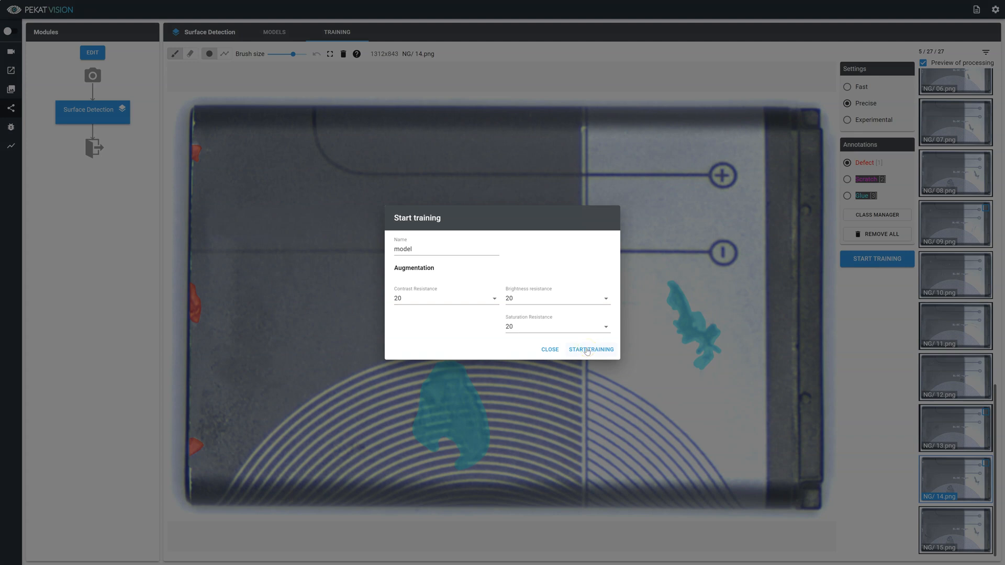
{"action": "mouse_move", "coordinate": [522, 345]}
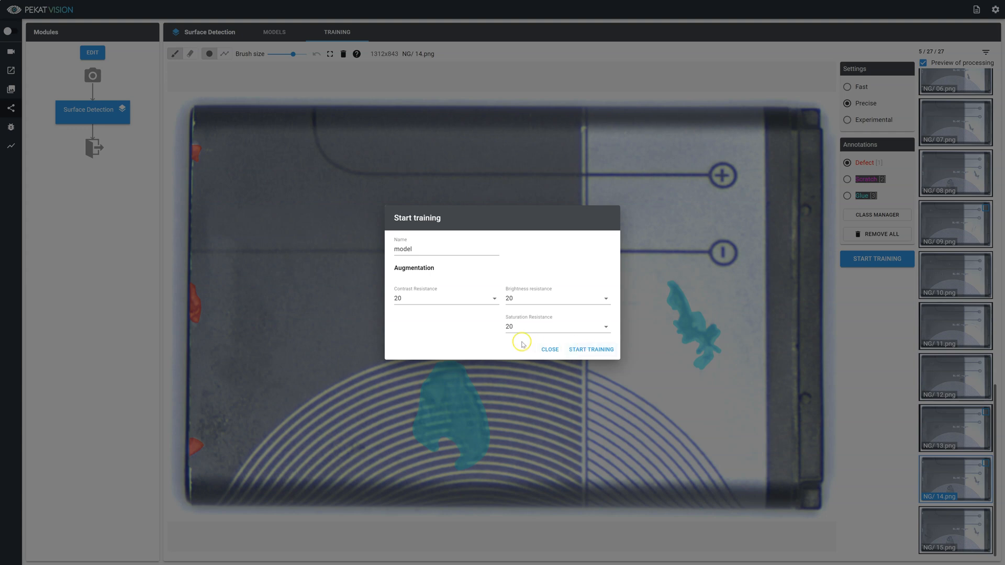
{"action": "left_click", "coordinate": [445, 298]}
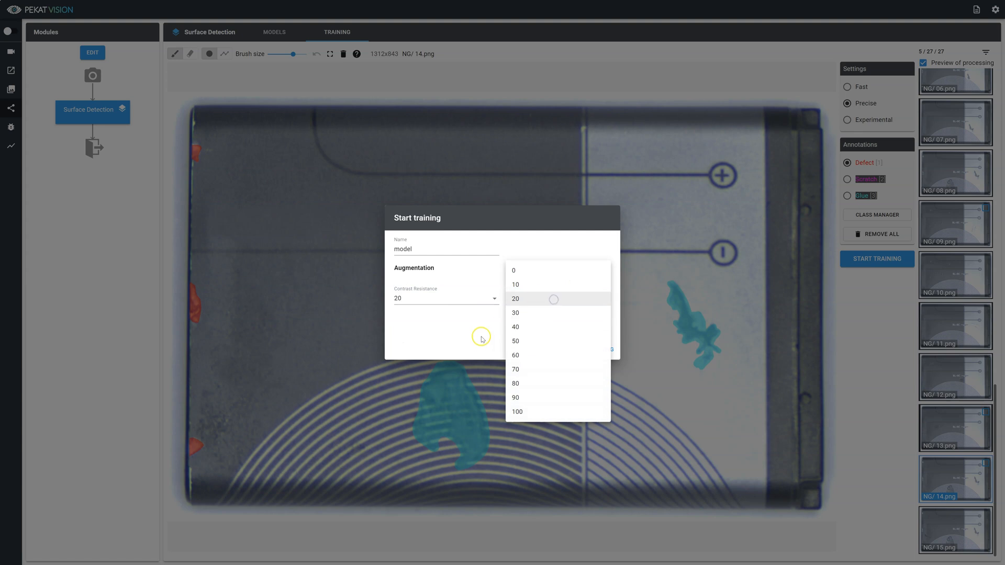
{"action": "left_click", "coordinate": [514, 299]}
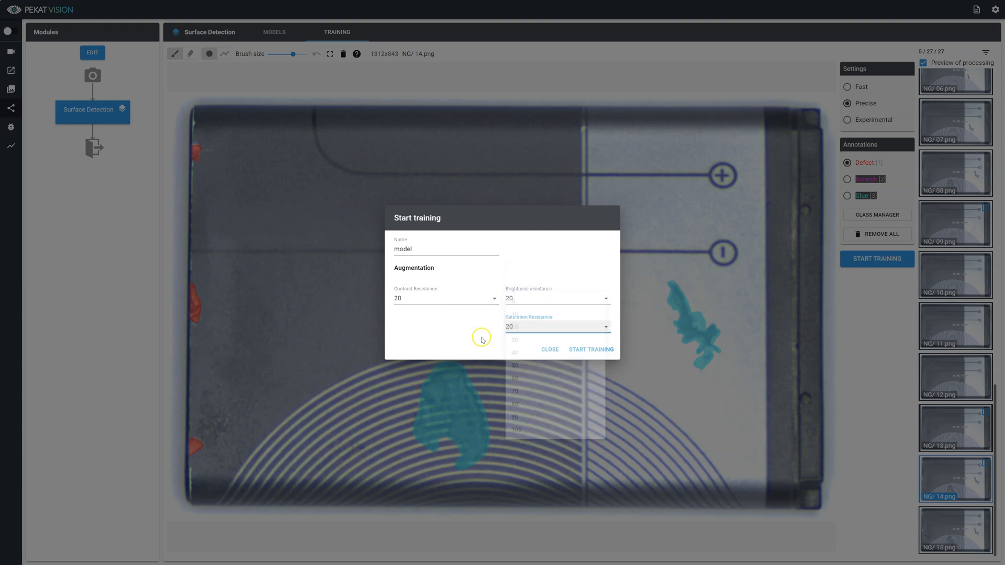
{"action": "left_click", "coordinate": [592, 350]}
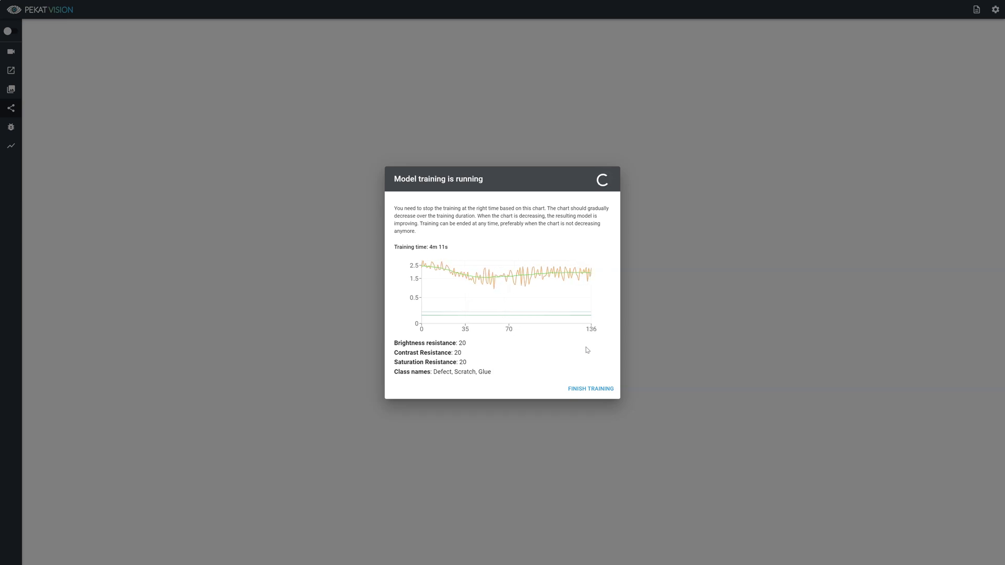
- End training of 'model' once the loss chart stops decreasing
{"action": "left_click", "coordinate": [590, 389]}
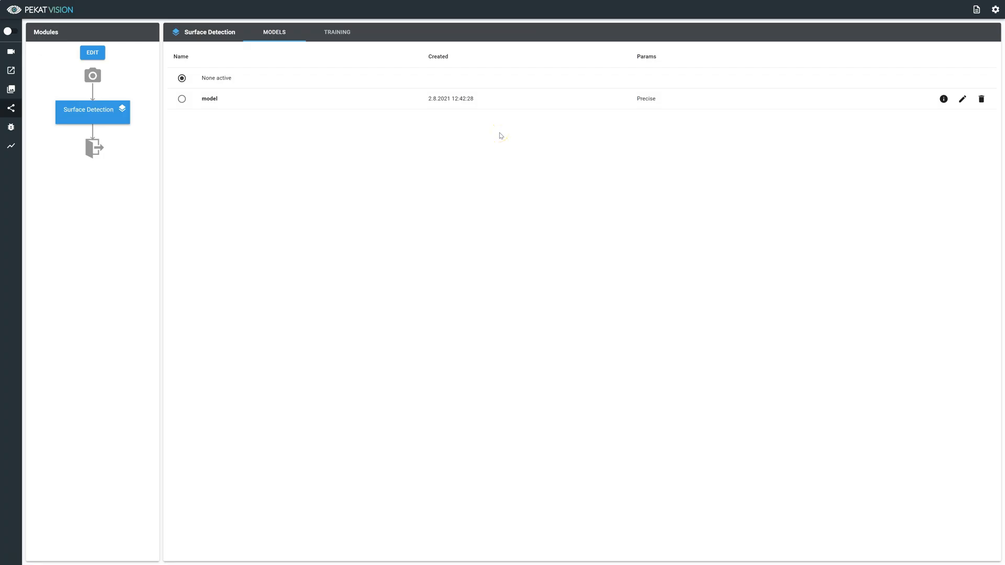
{"action": "mouse_move", "coordinate": [529, 99]}
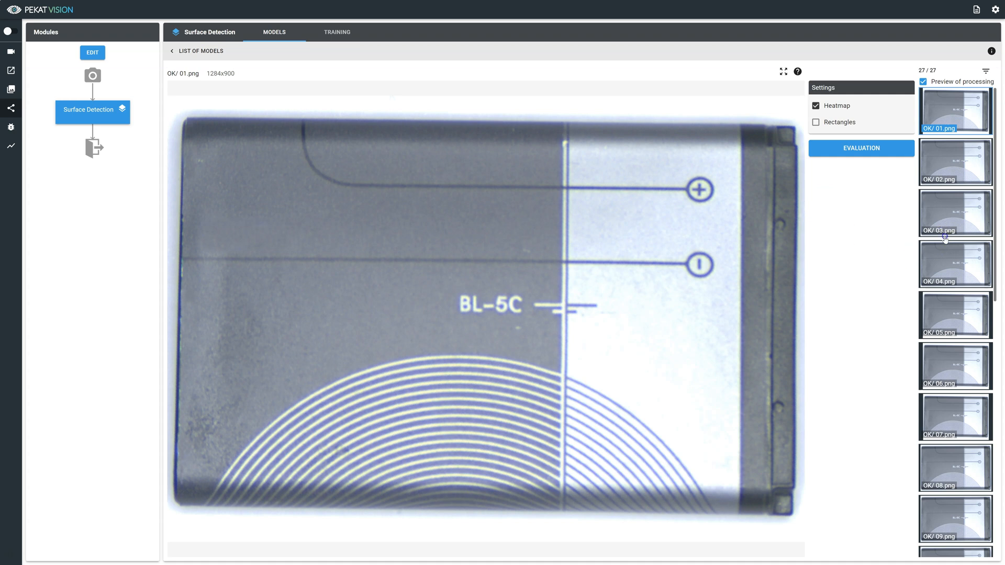
- Scroll the trained model's thumbnail list and open the evaluation rules settings
{"action": "scroll", "scroll_direction": "down", "scroll_amount": 3}
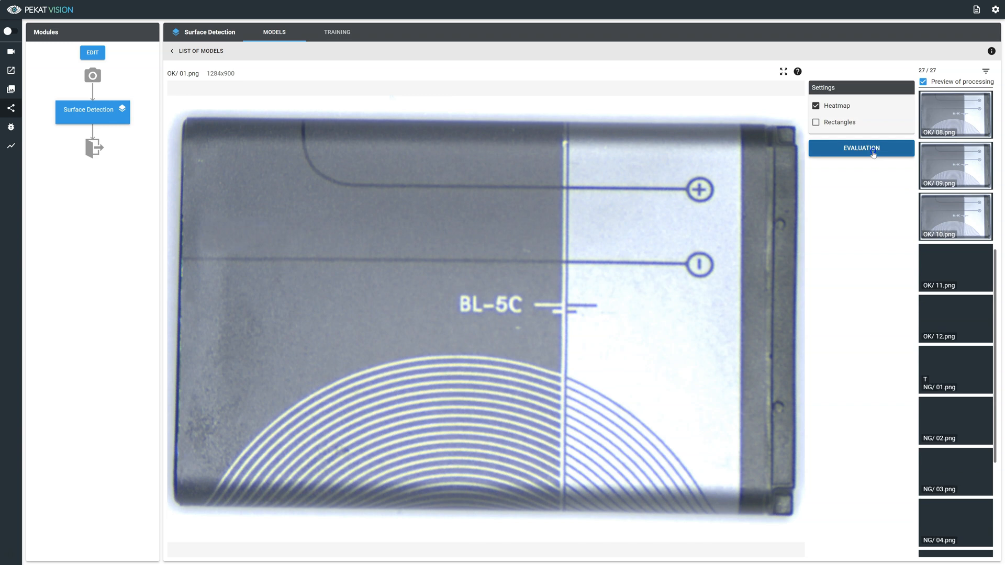
{"action": "left_click", "coordinate": [861, 149]}
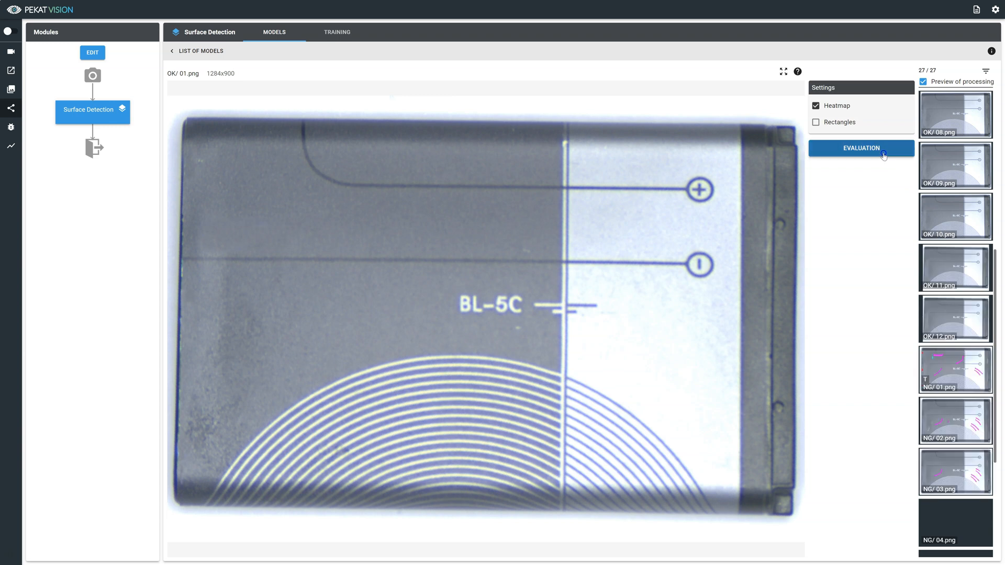
- Add and enable an evaluation rule: class Any, type Count, comparison against value 1
{"action": "left_click", "coordinate": [861, 148]}
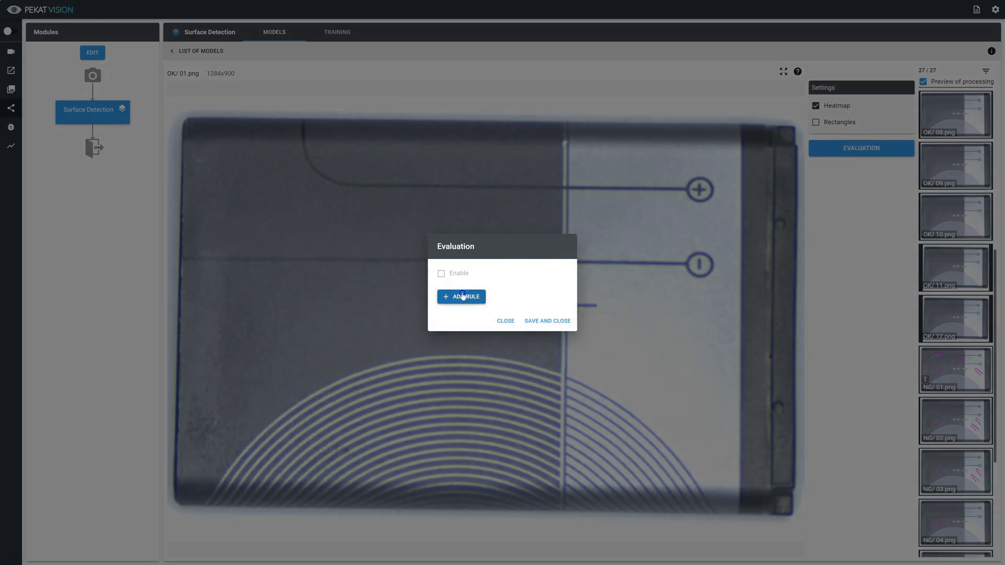
{"action": "left_click", "coordinate": [460, 297]}
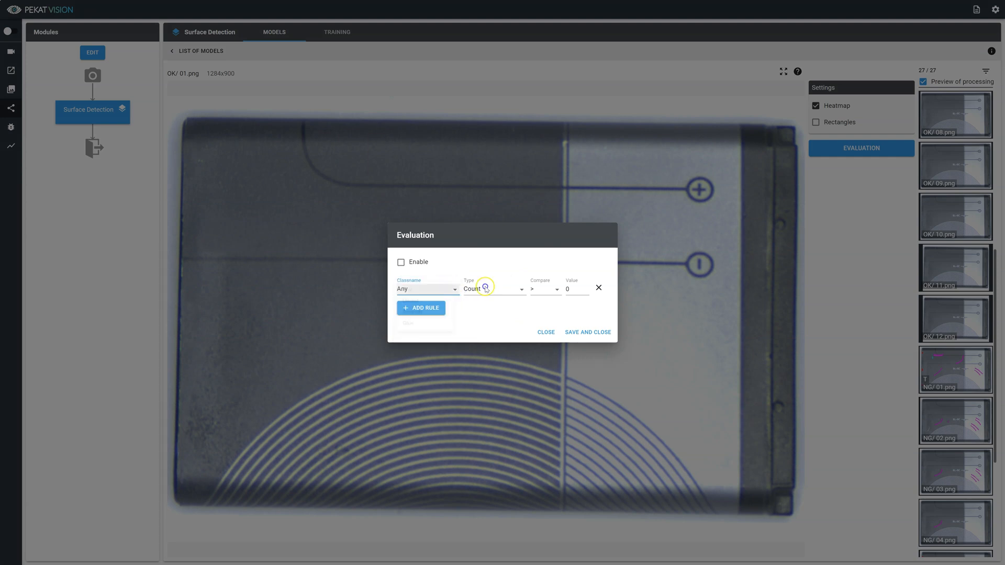
{"action": "left_click", "coordinate": [494, 289]}
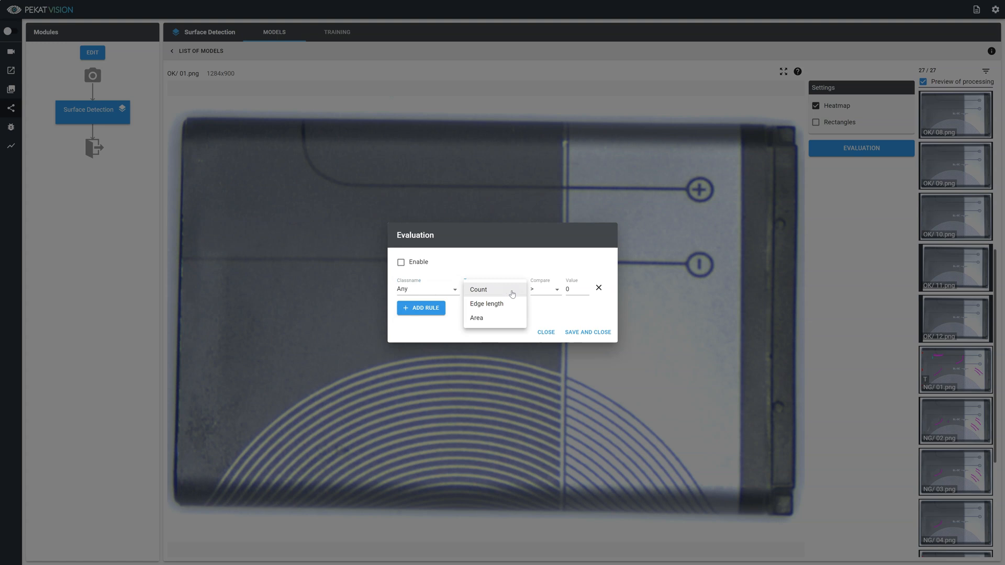
{"action": "left_click", "coordinate": [478, 289]}
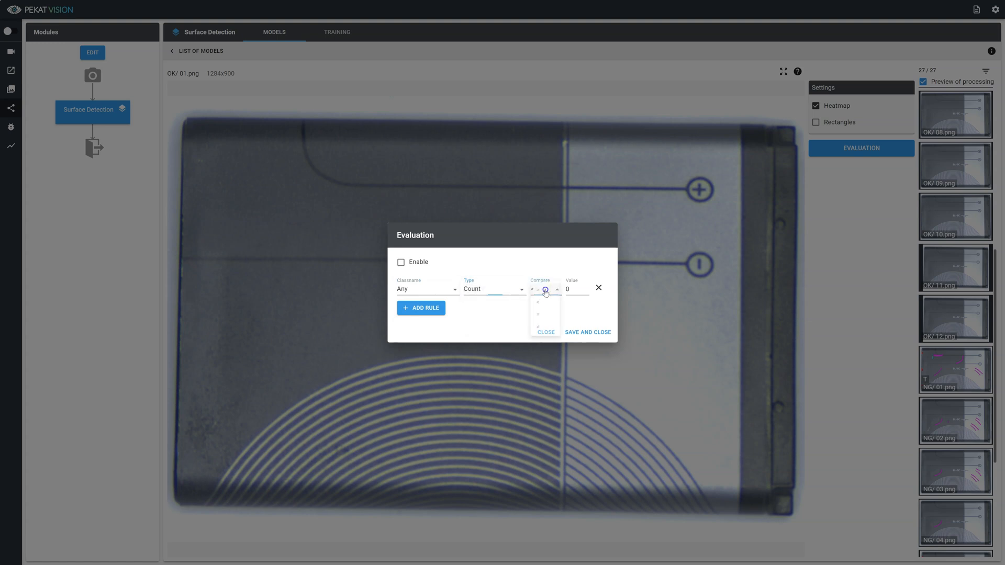
{"action": "left_click", "coordinate": [537, 302]}
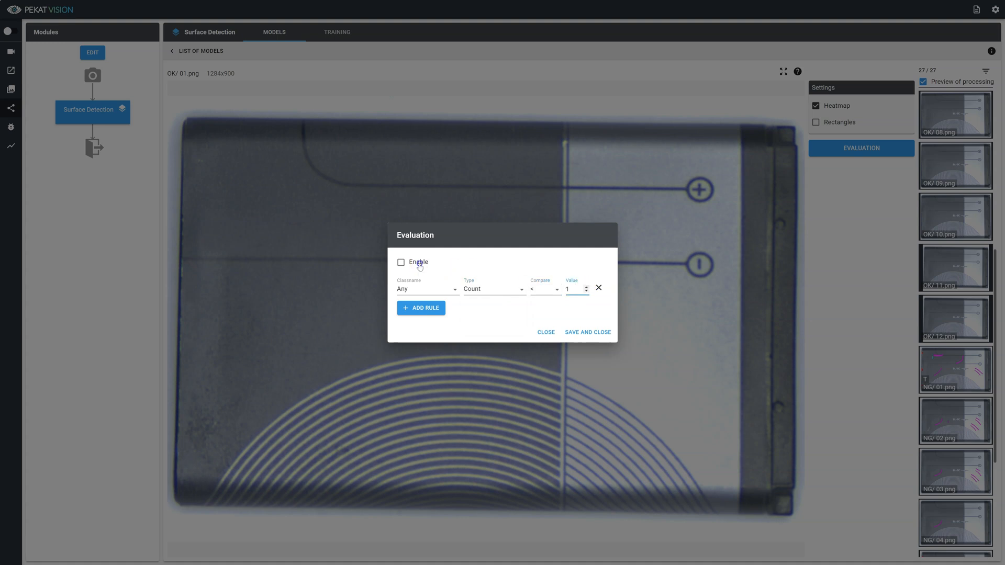
{"action": "left_click", "coordinate": [401, 262]}
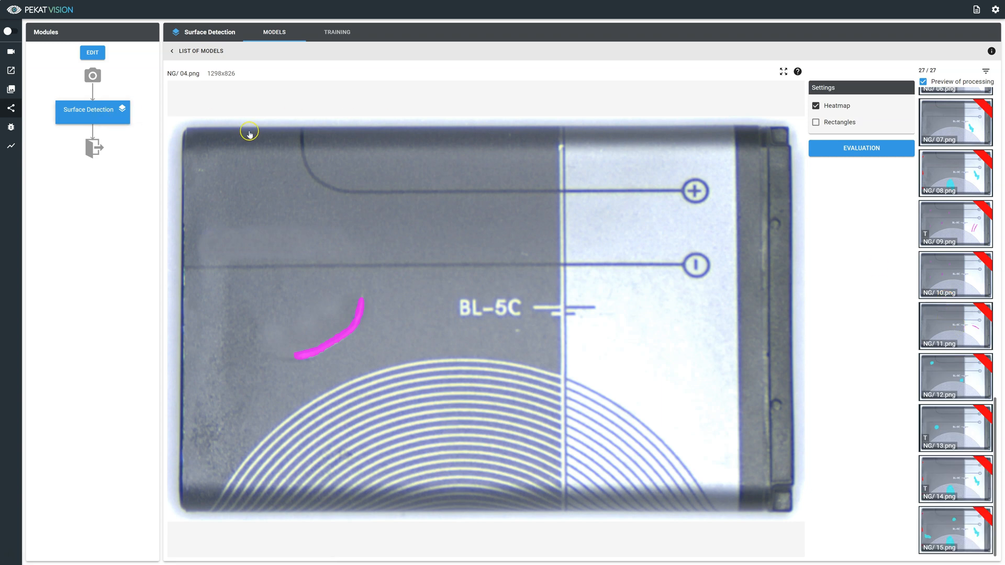
- Open the Report section showing good images OK/01 through OK/09 as passed
{"action": "left_click", "coordinate": [861, 148]}
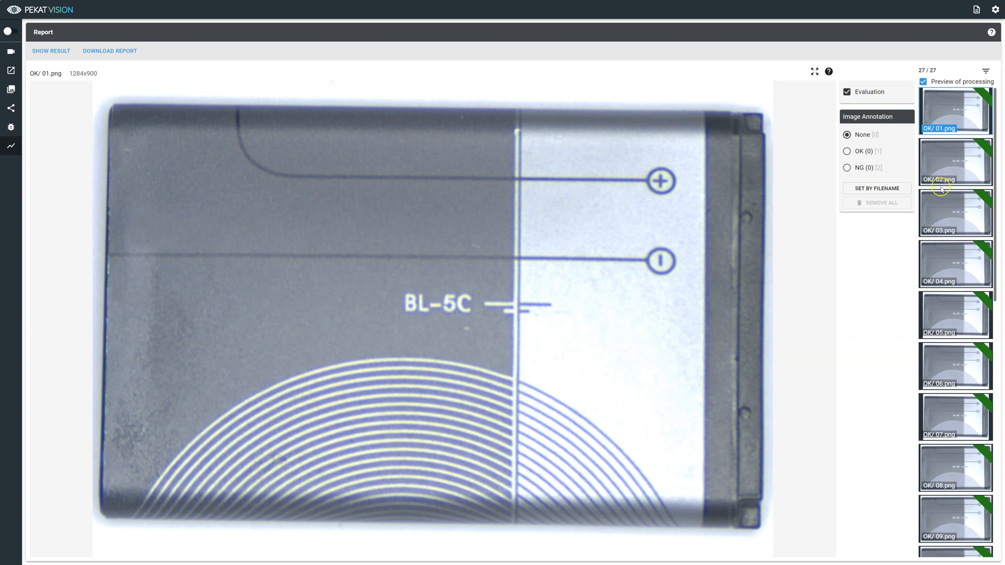
- Label images by file name as 12 OK and 15 NG, then close the statistics summary
{"action": "left_click", "coordinate": [877, 188]}
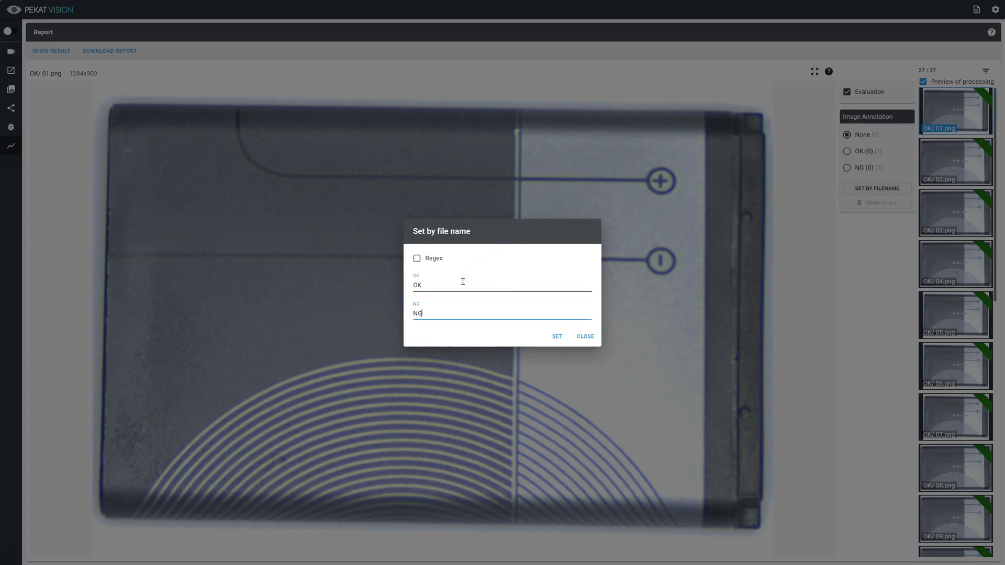
{"action": "left_click", "coordinate": [557, 336]}
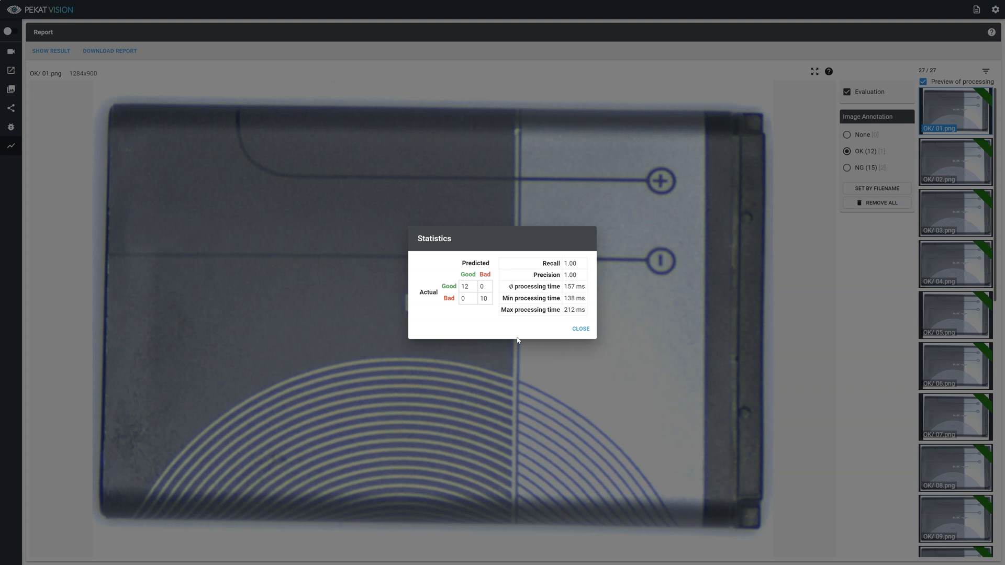
{"action": "left_click", "coordinate": [580, 329]}
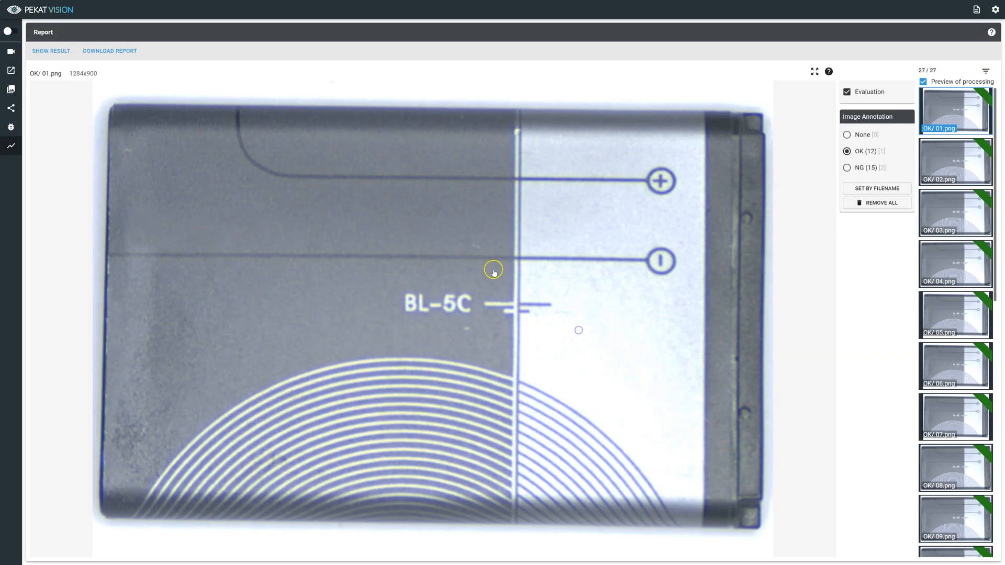
- Download the HTML report with the default checked options and save it to Downloads
{"action": "left_click", "coordinate": [109, 51]}
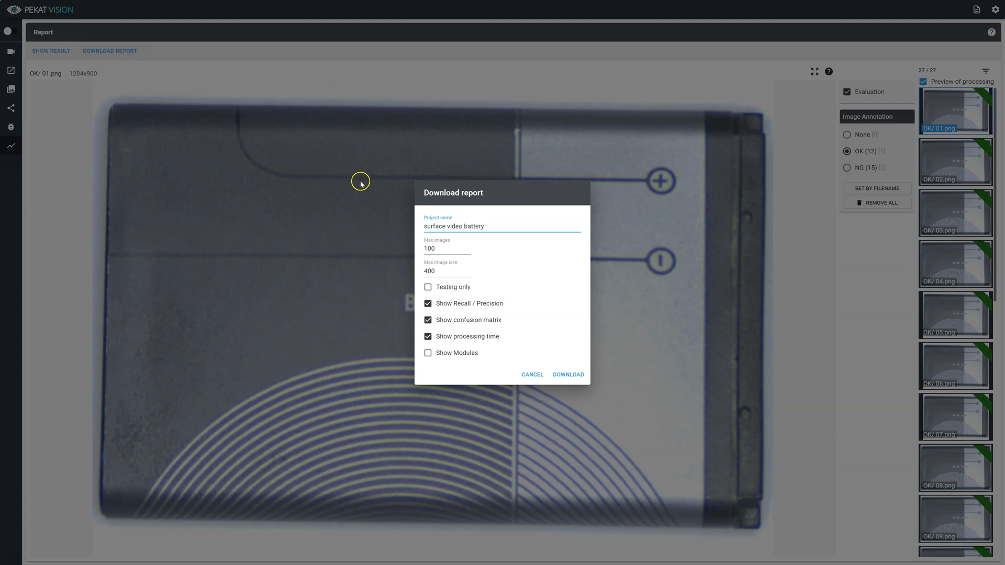
{"action": "mouse_move", "coordinate": [521, 329]}
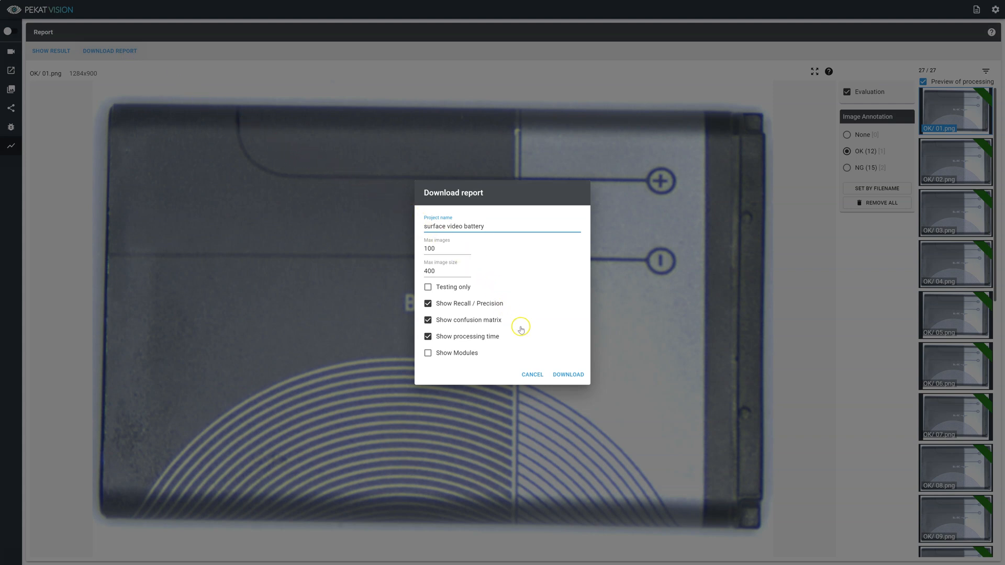
{"action": "left_click", "coordinate": [568, 374]}
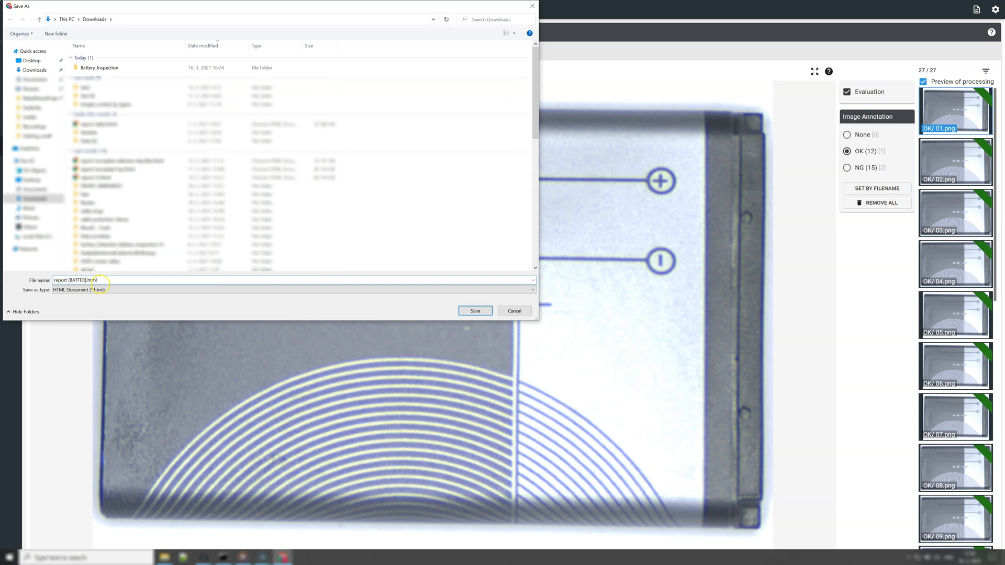
{"action": "left_click", "coordinate": [475, 311]}
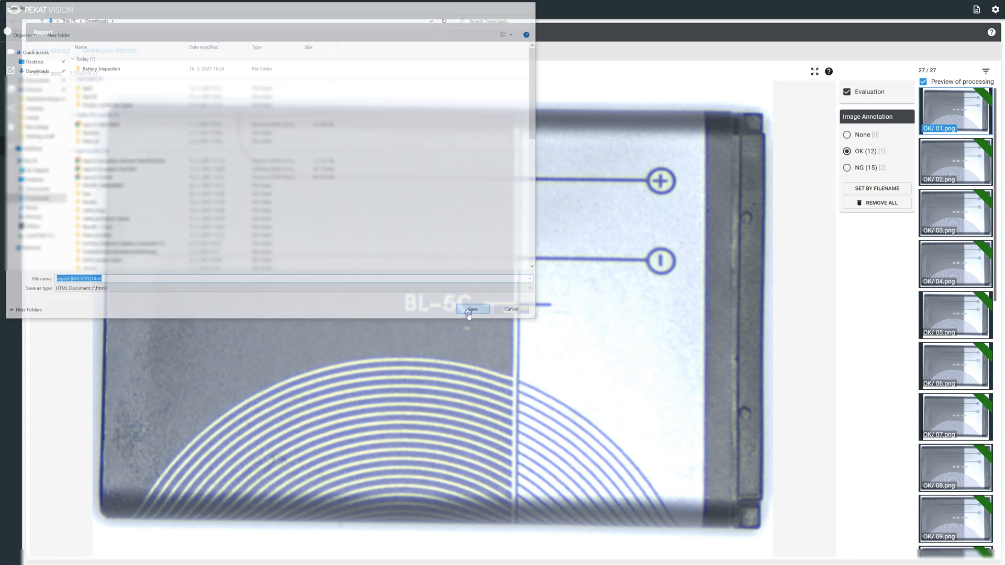
{"action": "left_click", "coordinate": [473, 310]}
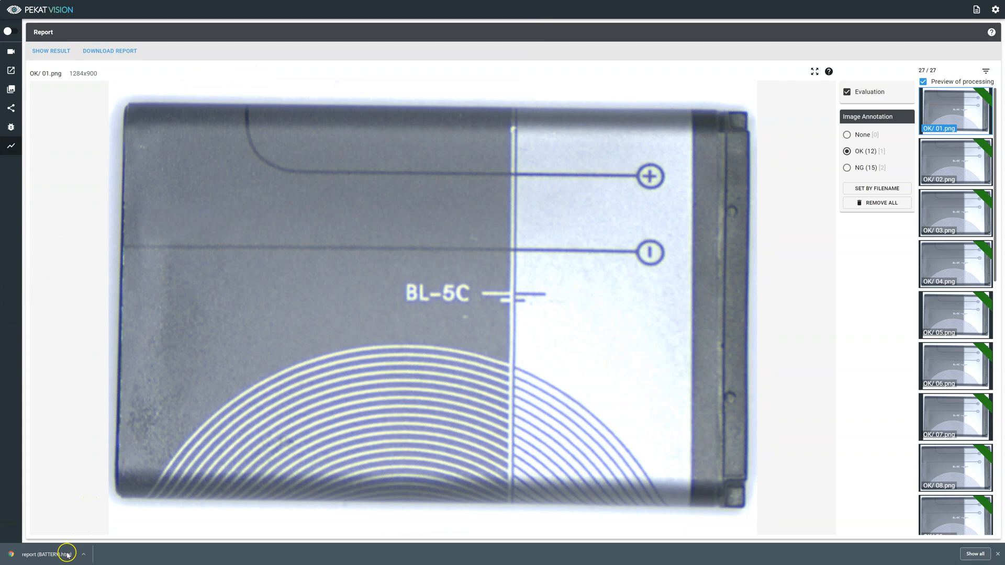